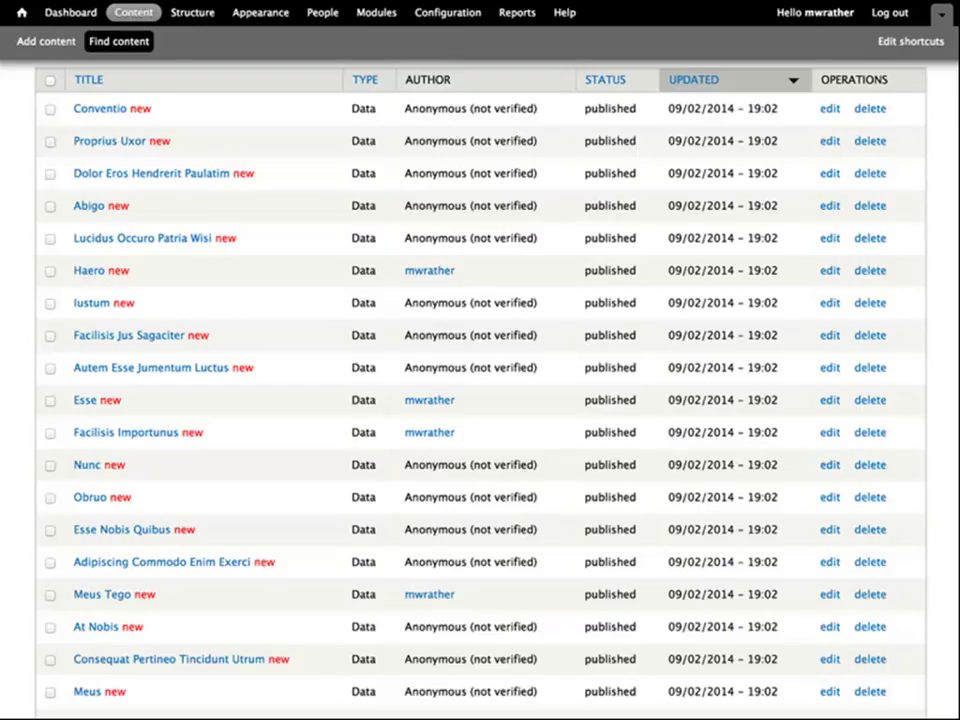
- Start a new blank browser tab beside the headless.dev/data/json feed
{"action": "left_click", "coordinate": [172, 560]}
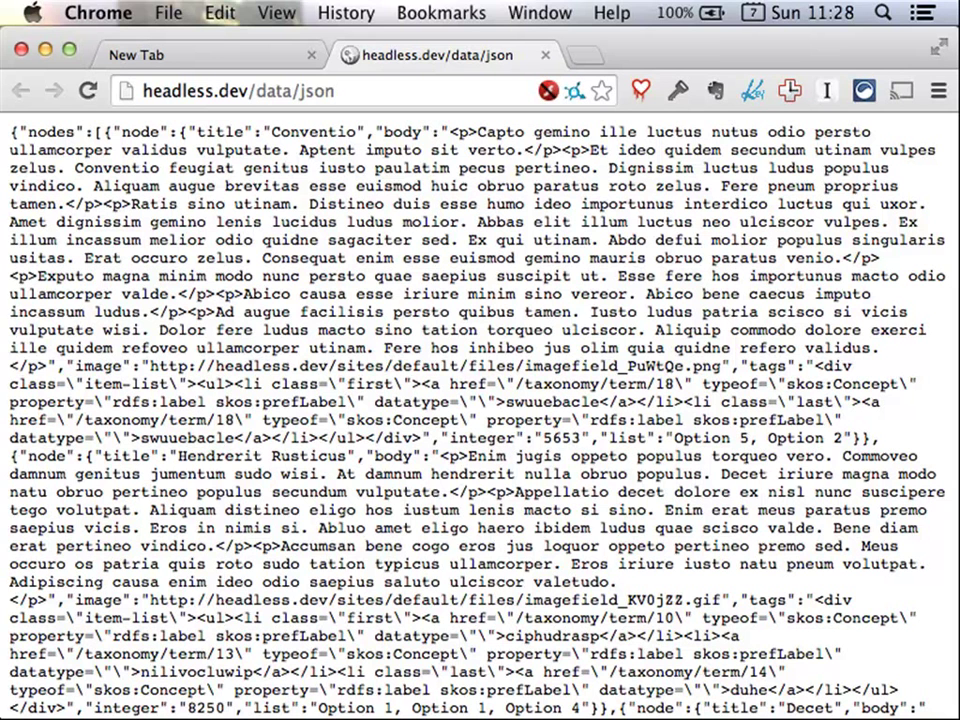
{"action": "double_click", "coordinate": [80, 132]}
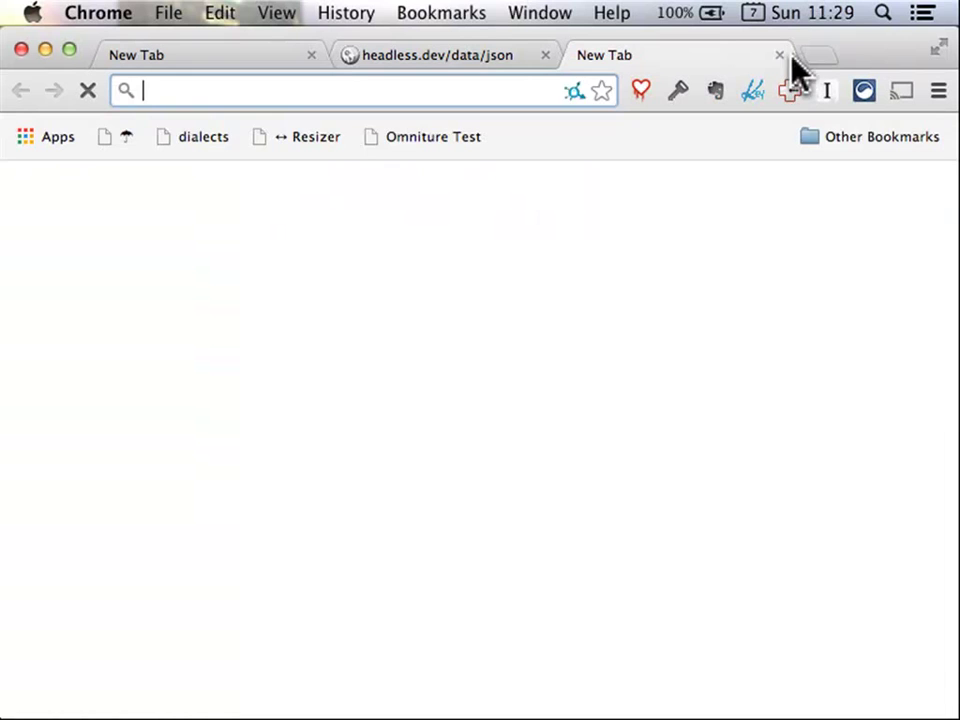
- Load jsbeautifier.org in the new tab, then return to the node JSON feed
{"action": "type", "text": "jsbeautifier.org"}
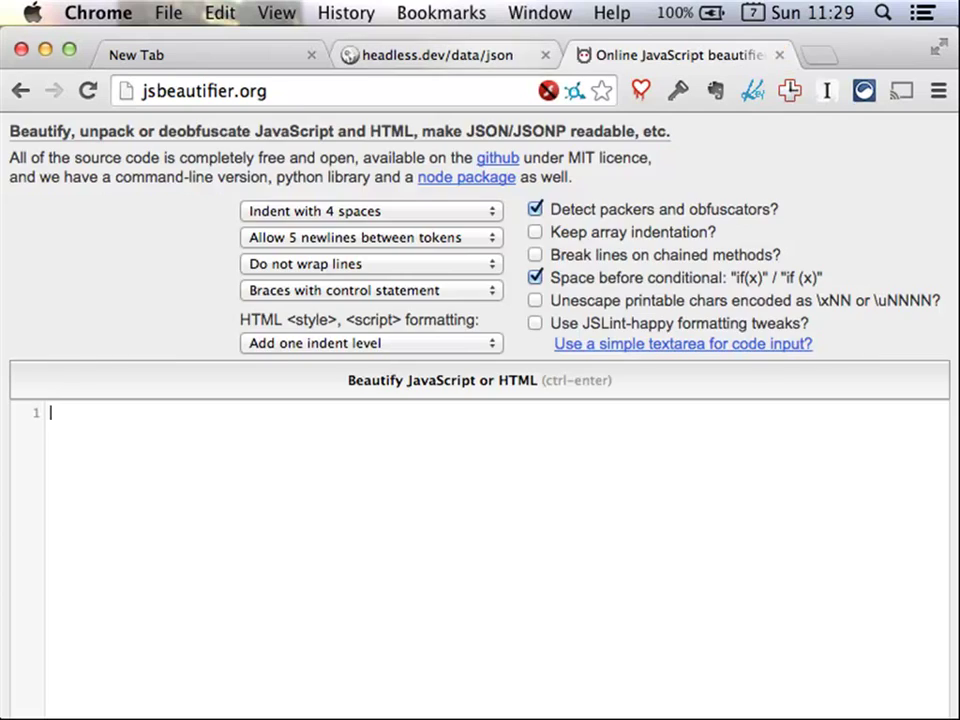
{"action": "left_click", "coordinate": [430, 56]}
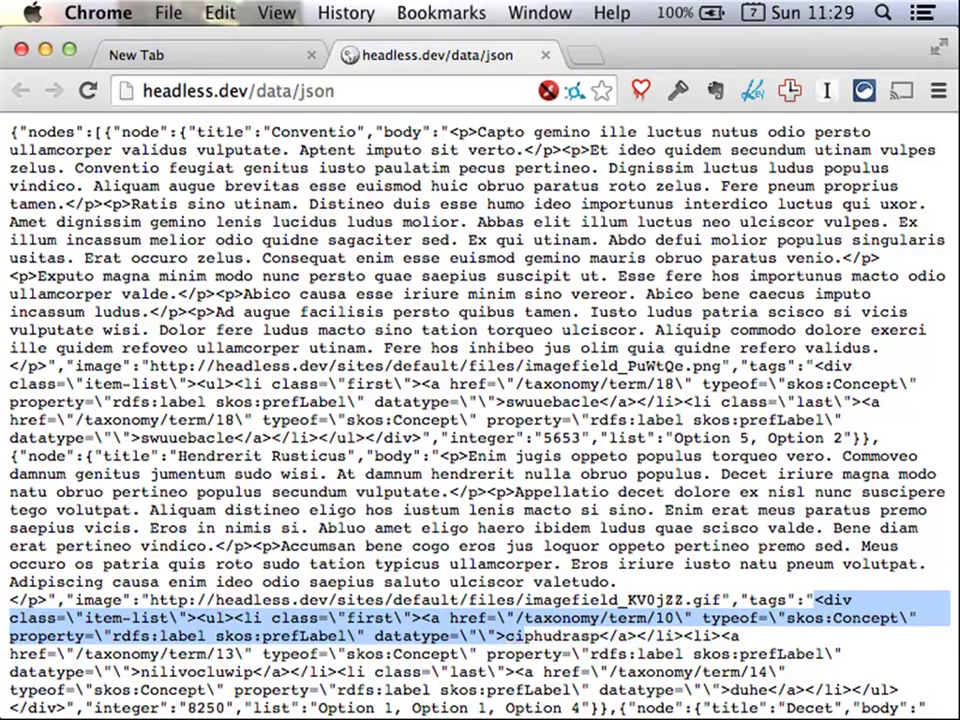
{"action": "scroll", "scroll_direction": "down", "scroll_amount": 3}
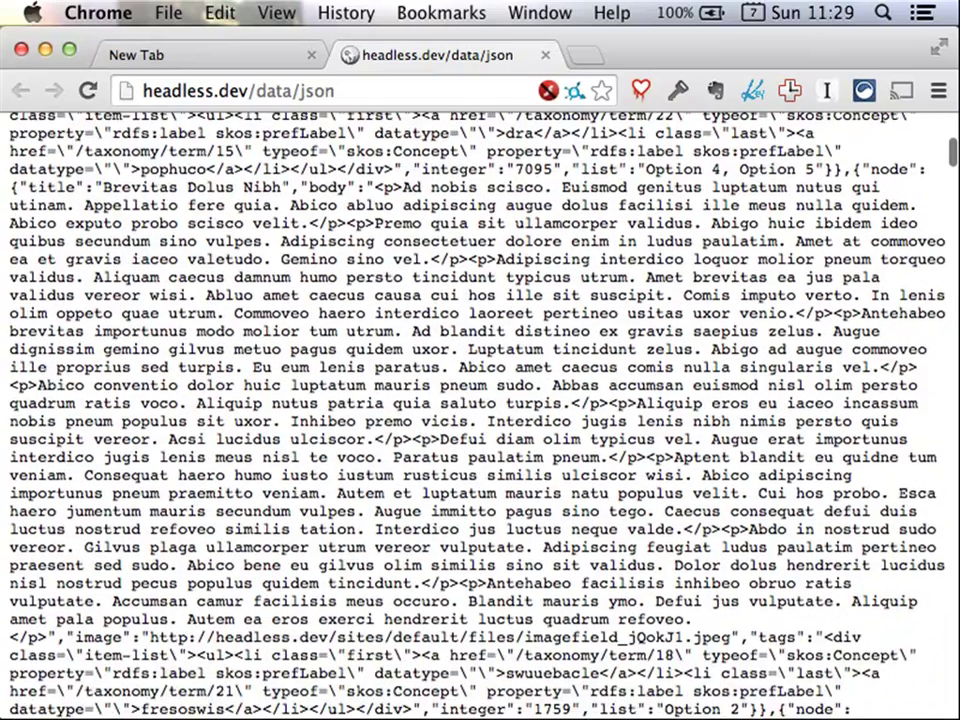
{"action": "scroll", "scroll_direction": "up", "scroll_amount": 3}
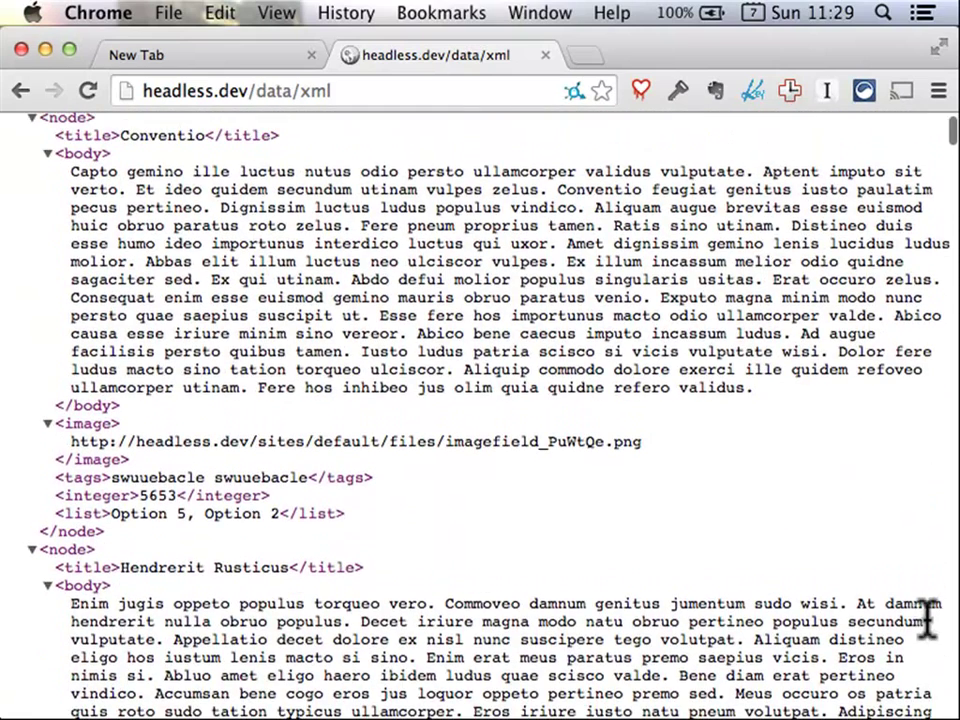
- Scroll through the headless.dev/data/xml node output
{"action": "scroll", "scroll_direction": "up", "scroll_amount": 3}
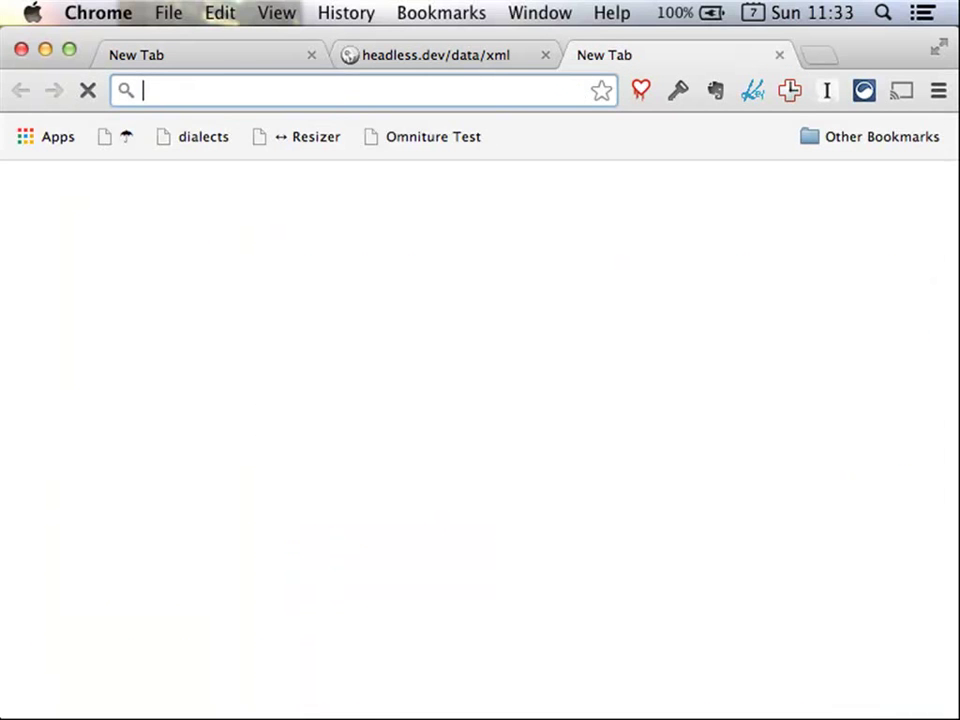
- Load headless.dev/api/node/5.json and review the single node's full JSON, including field_image
{"action": "type", "text": "headless.dev/api/node"}
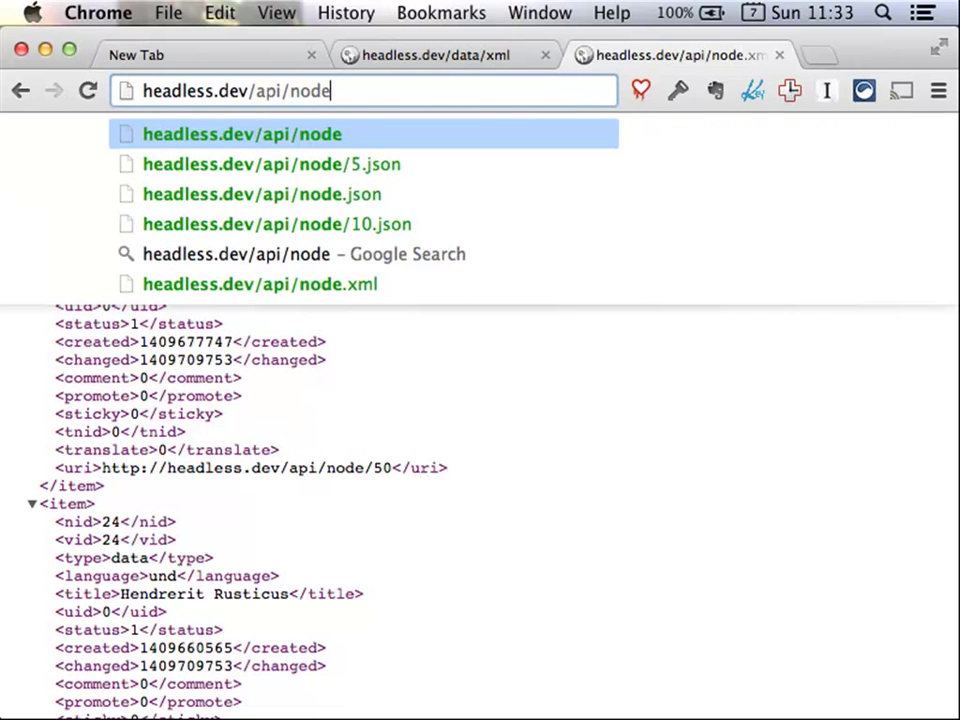
{"action": "left_click", "coordinate": [272, 164]}
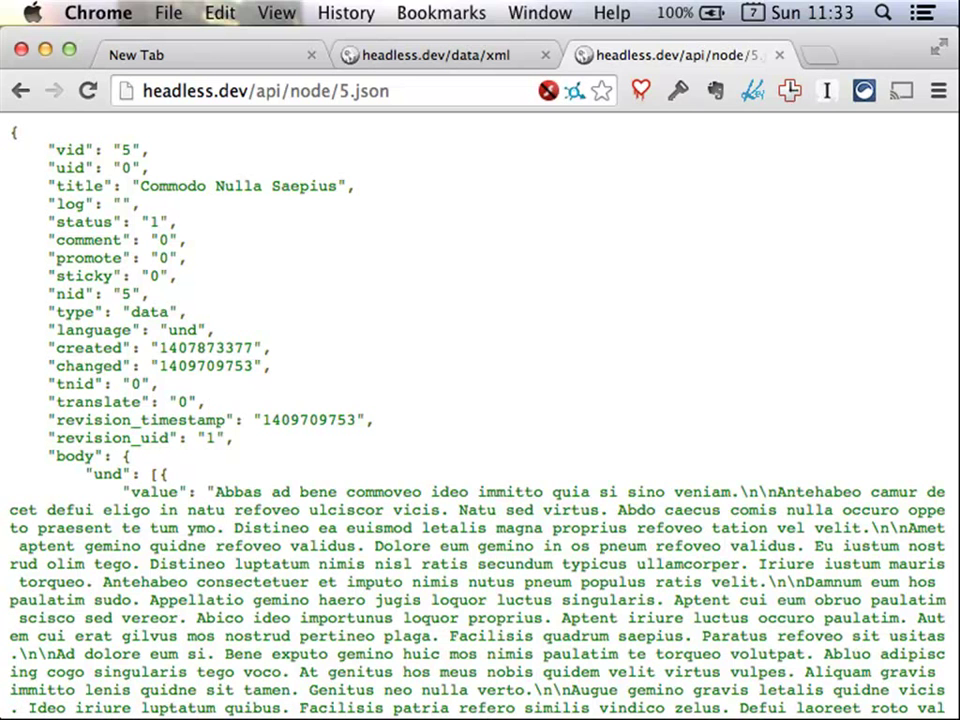
{"action": "scroll", "scroll_direction": "down", "scroll_amount": 3}
{"action": "type", "text": "S"}
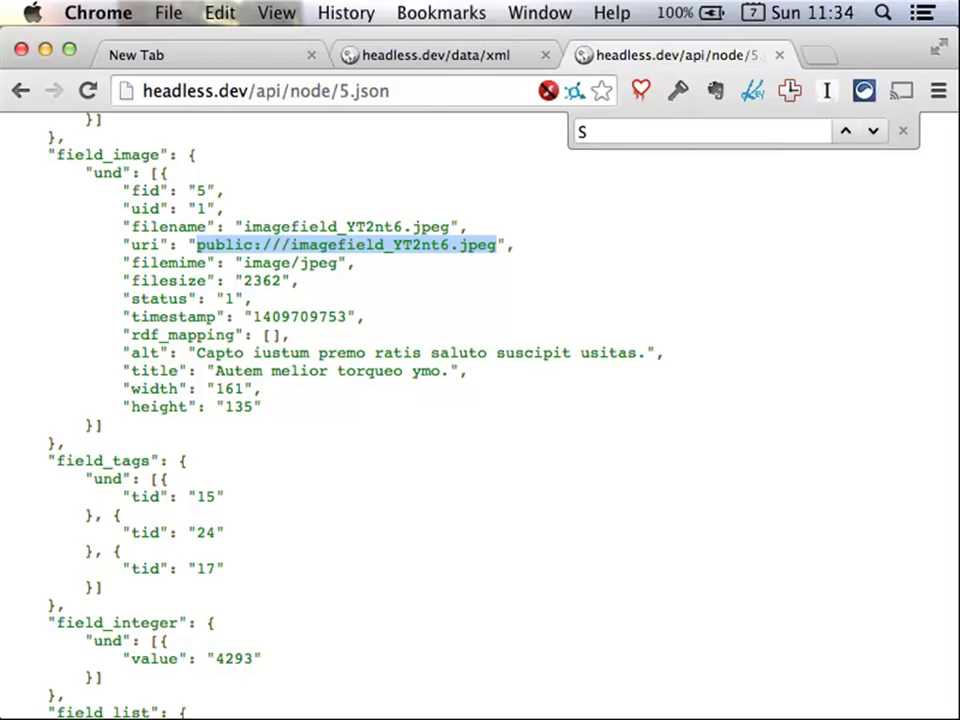
- Select the current address to rewrite it as a path under api/node/5/
{"action": "left_click", "coordinate": [264, 90]}
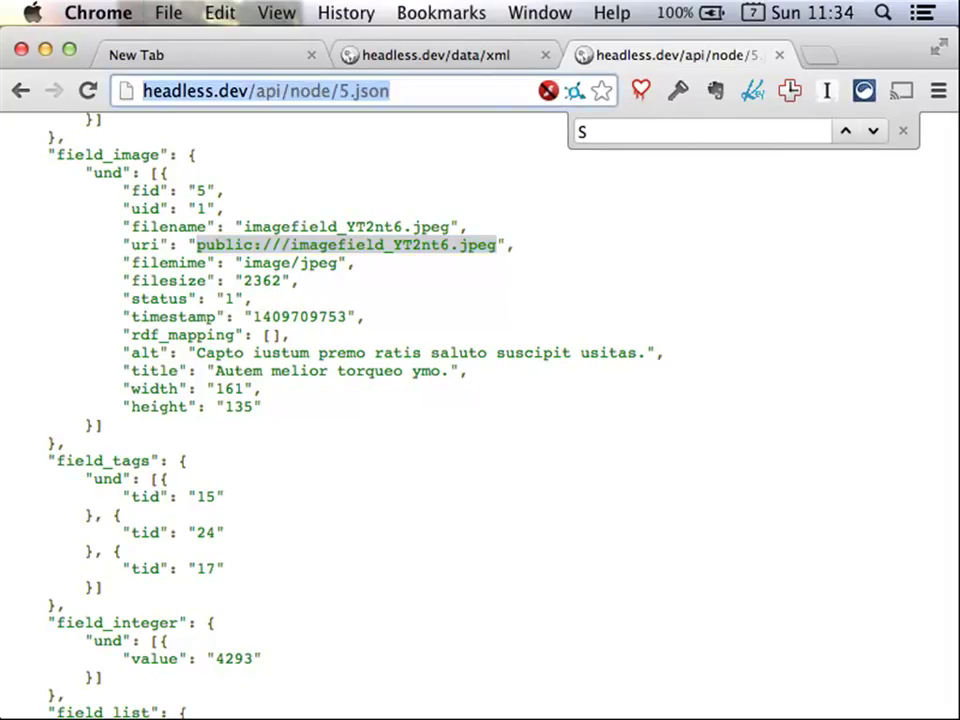
{"action": "double_click", "coordinate": [342, 90]}
{"action": "type", "text": "/"}
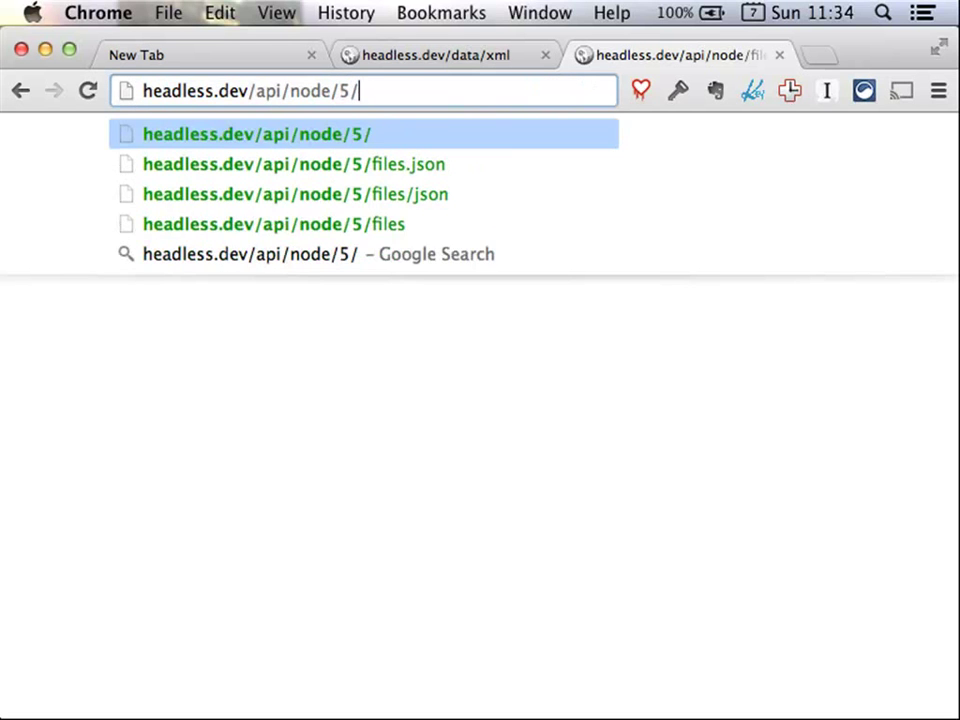
- Load headless.dev/api/node/5/files.json showing the attached image file's metadata and encoded data
{"action": "type", "text": "files"}
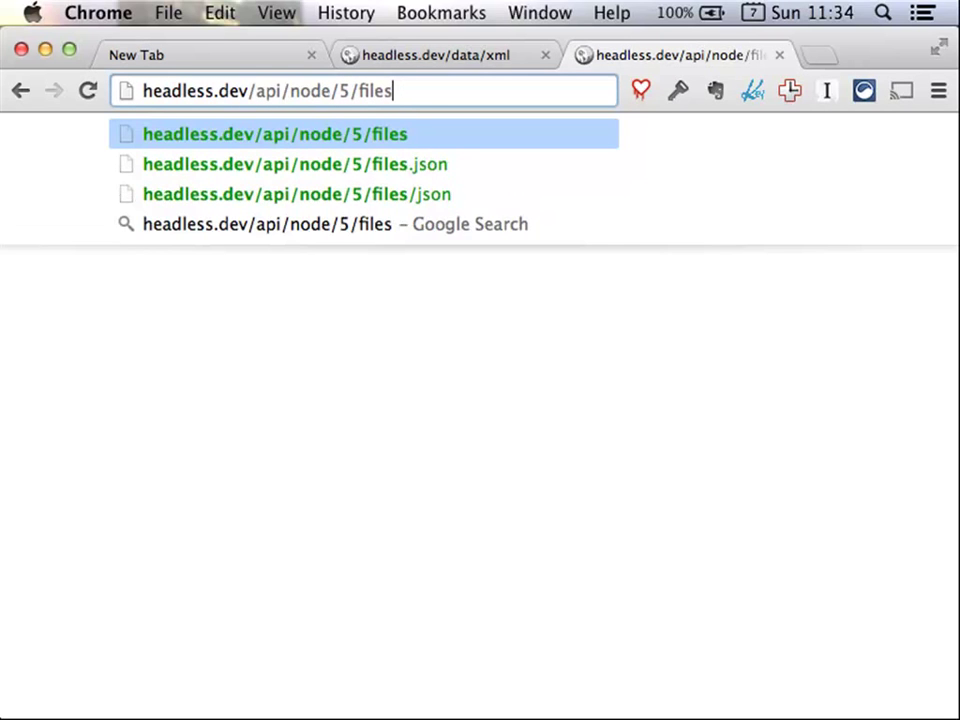
{"action": "left_click", "coordinate": [294, 164]}
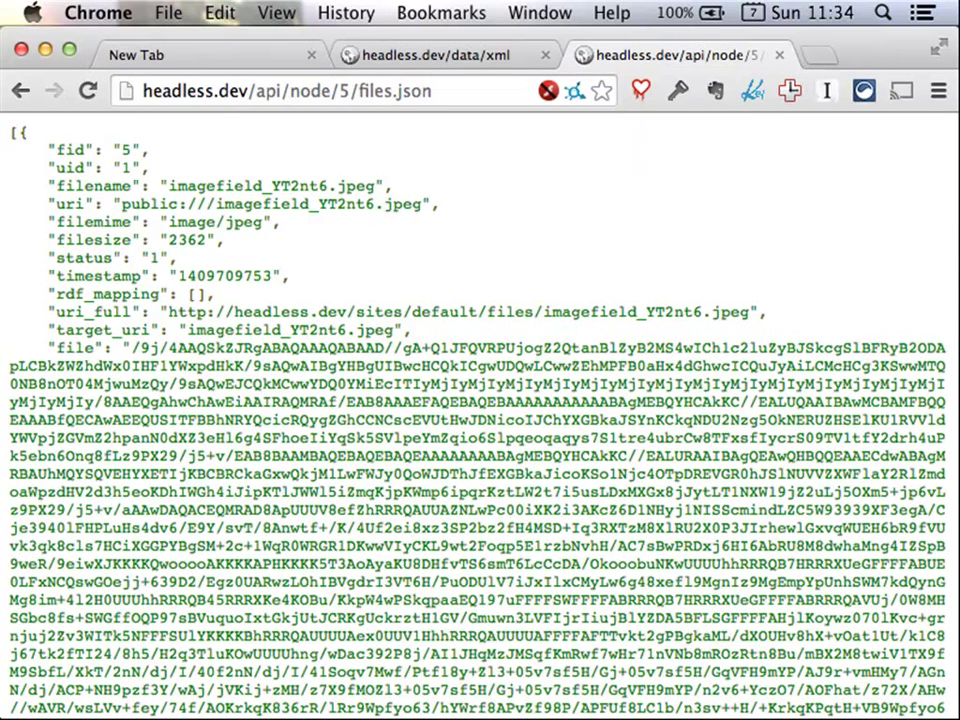
{"action": "mouse_move", "coordinate": [680, 90]}
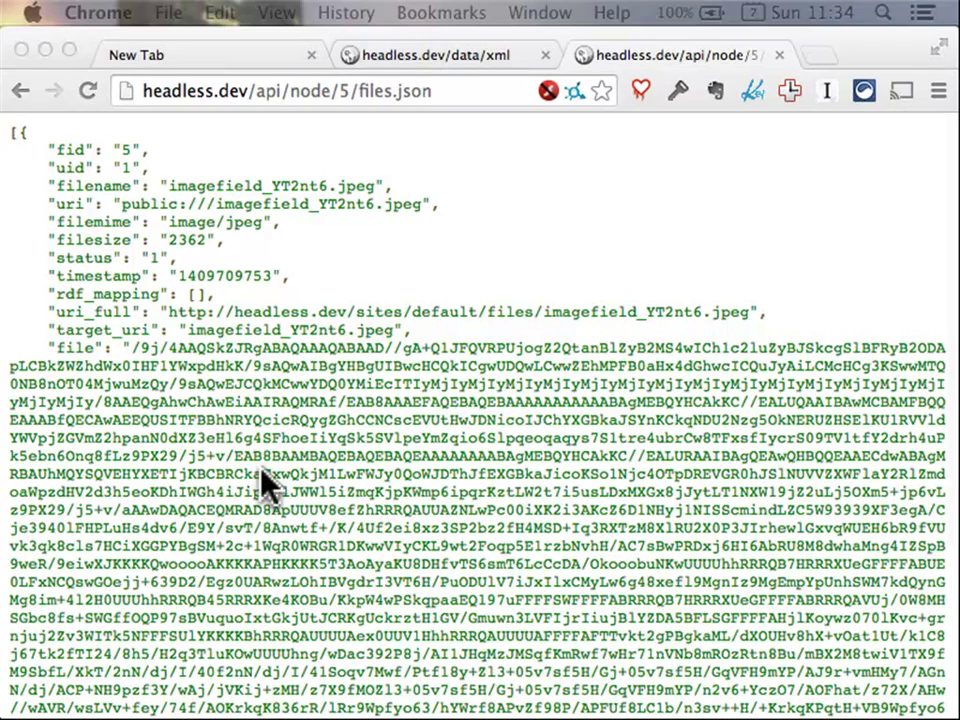
{"action": "mouse_move", "coordinate": [268, 490]}
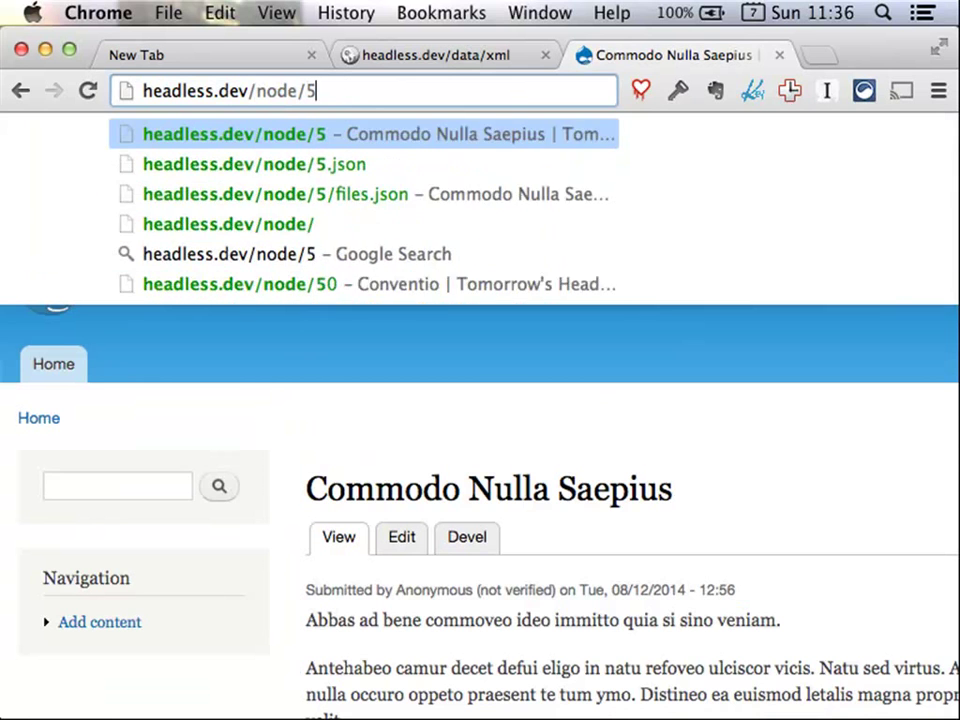
{"action": "left_click", "coordinate": [254, 164]}
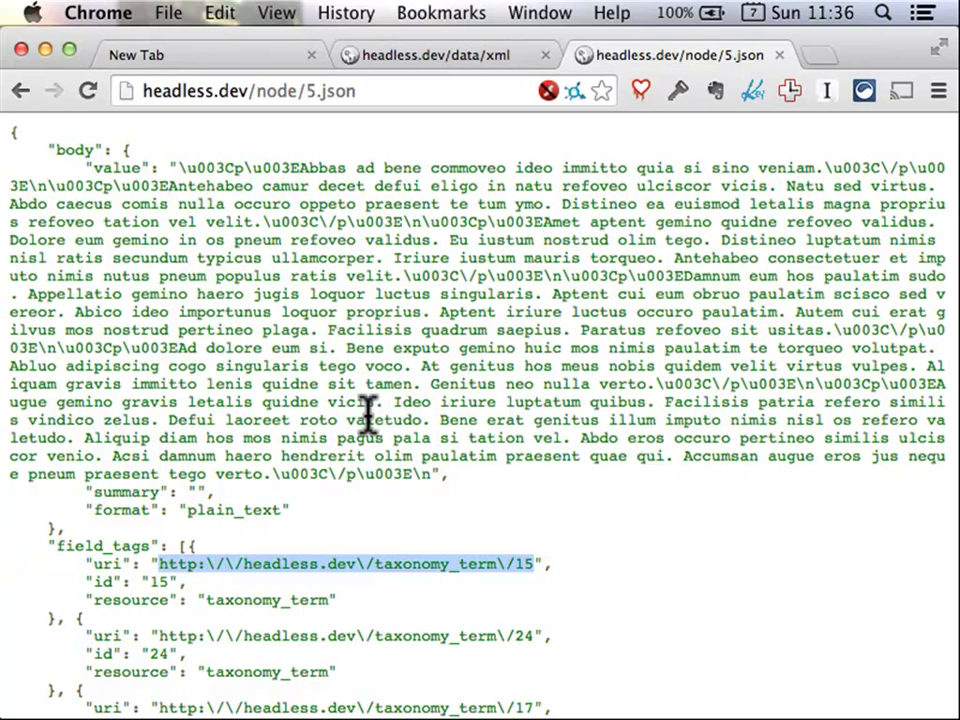
{"action": "scroll", "scroll_direction": "down", "scroll_amount": 3}
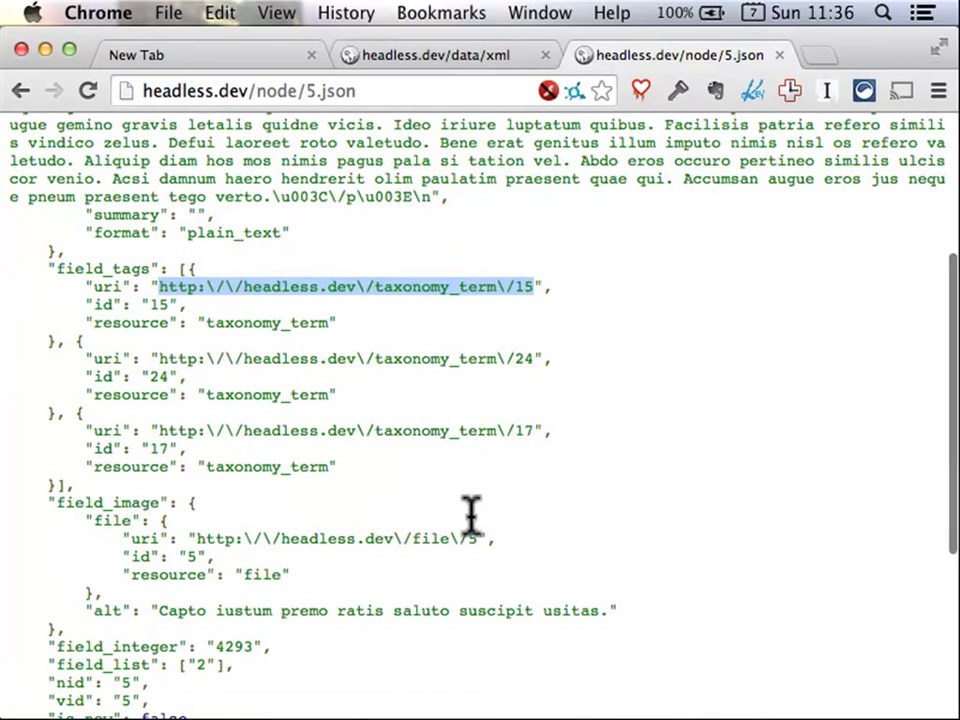
{"action": "scroll", "scroll_direction": "down", "scroll_amount": 3}
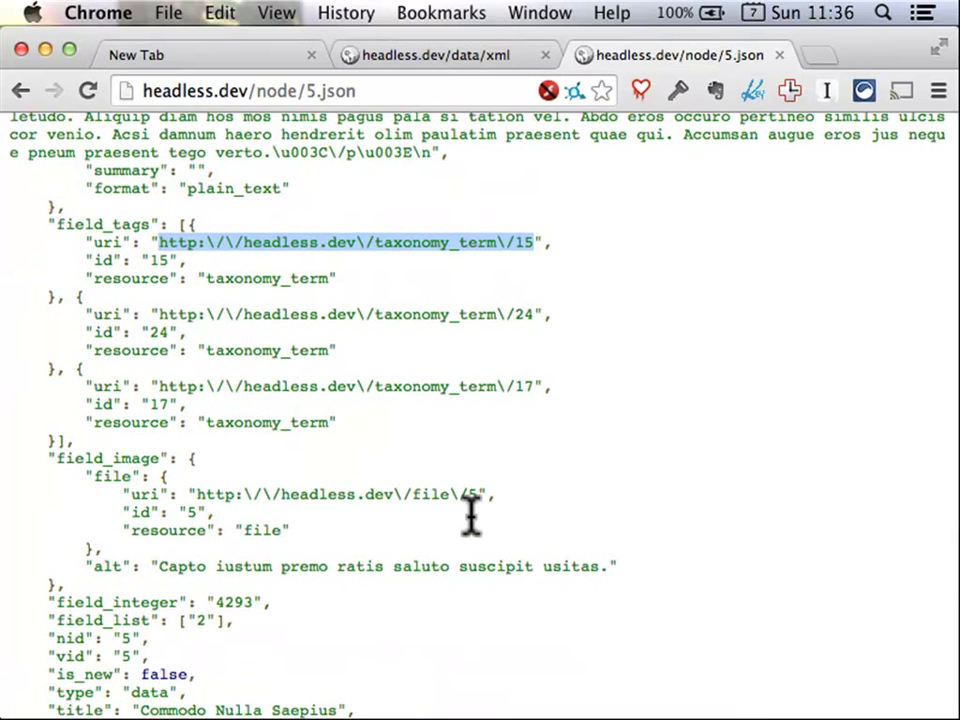
{"action": "mouse_move", "coordinate": [470, 520]}
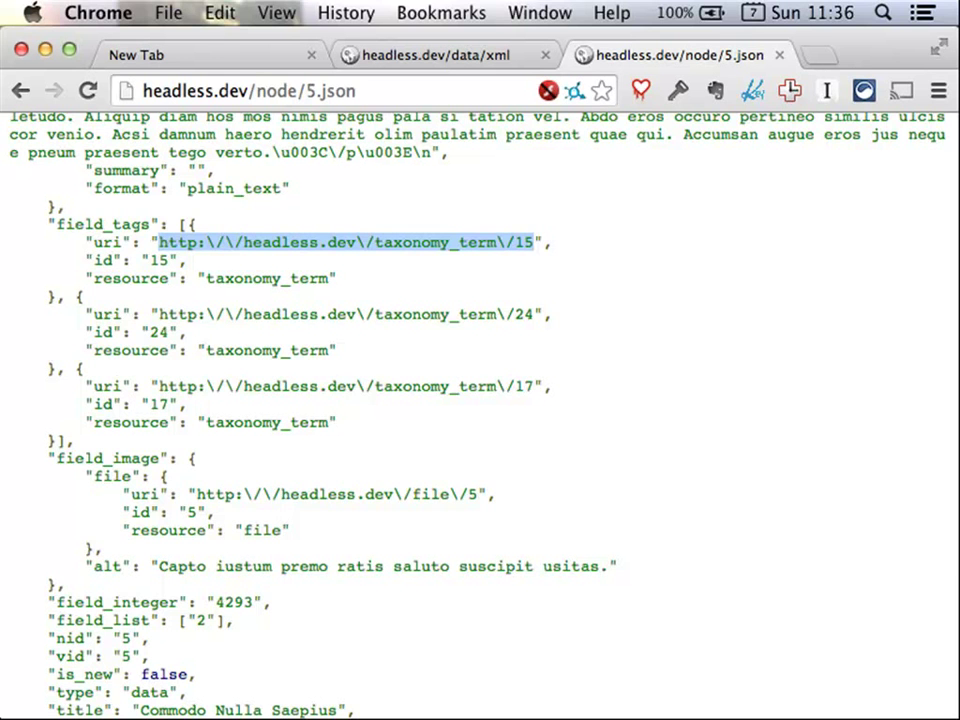
{"action": "scroll", "scroll_direction": "down", "scroll_amount": 3}
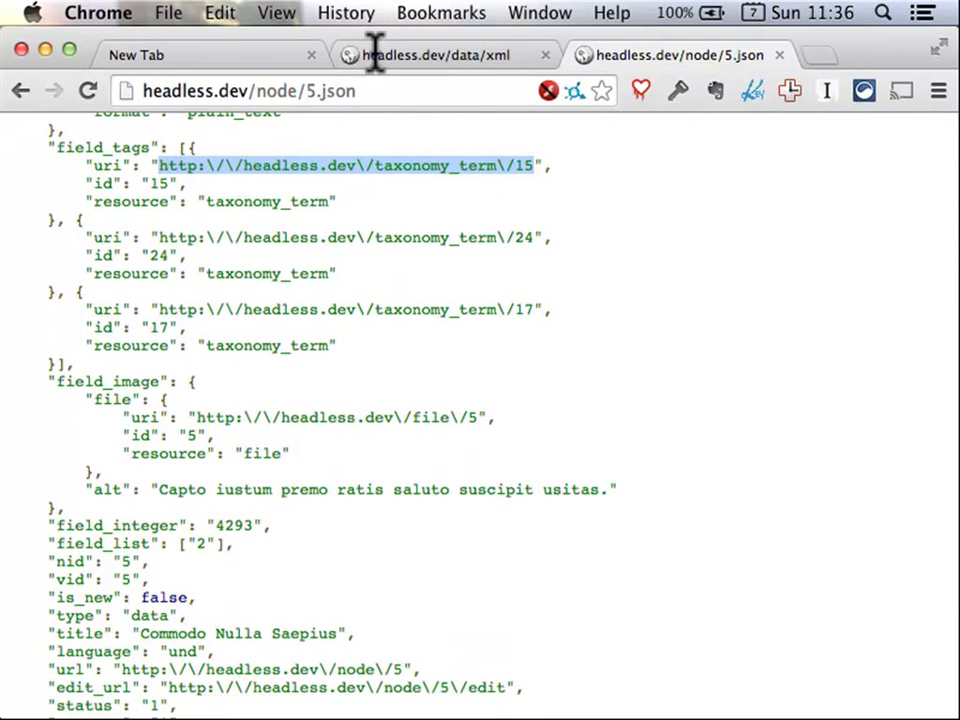
{"action": "scroll", "scroll_direction": "down", "scroll_amount": 3}
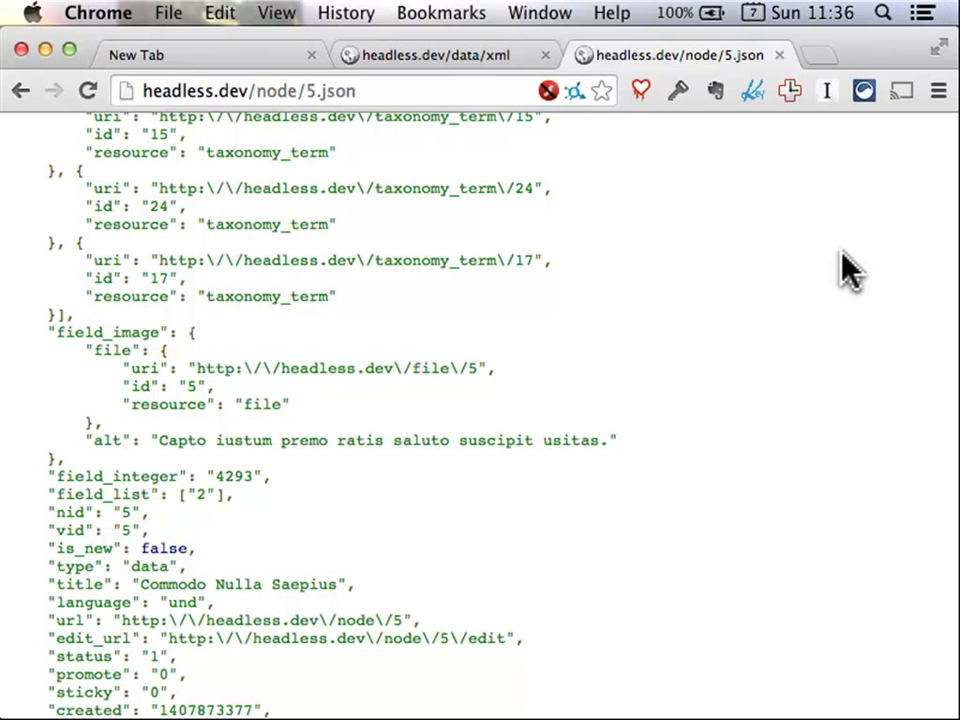
{"action": "scroll", "scroll_direction": "down", "scroll_amount": 3}
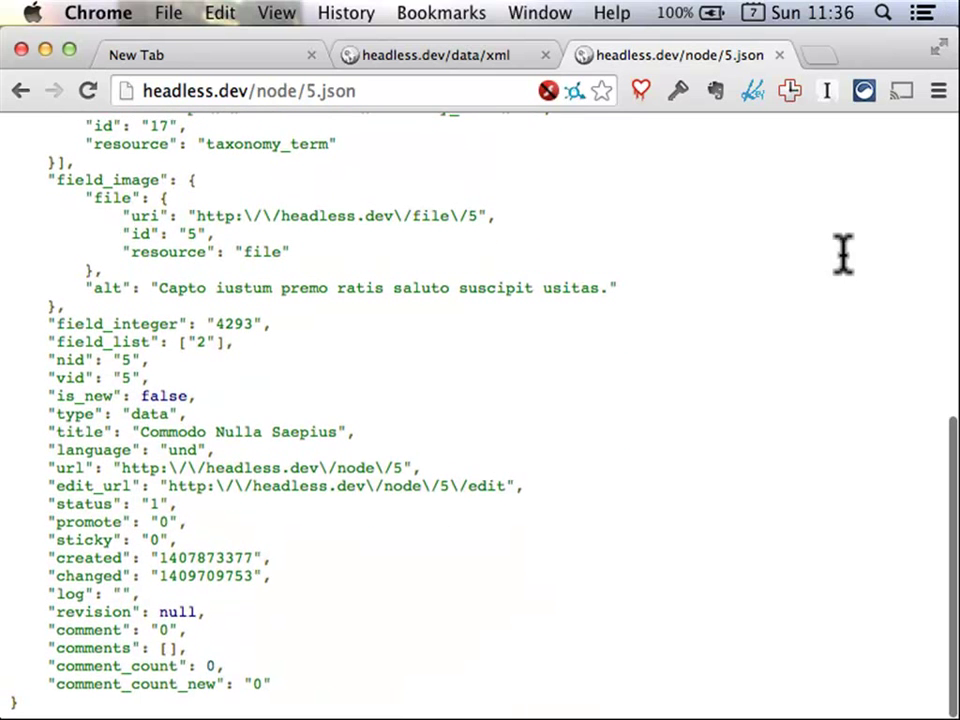
{"action": "mouse_move", "coordinate": [844, 256]}
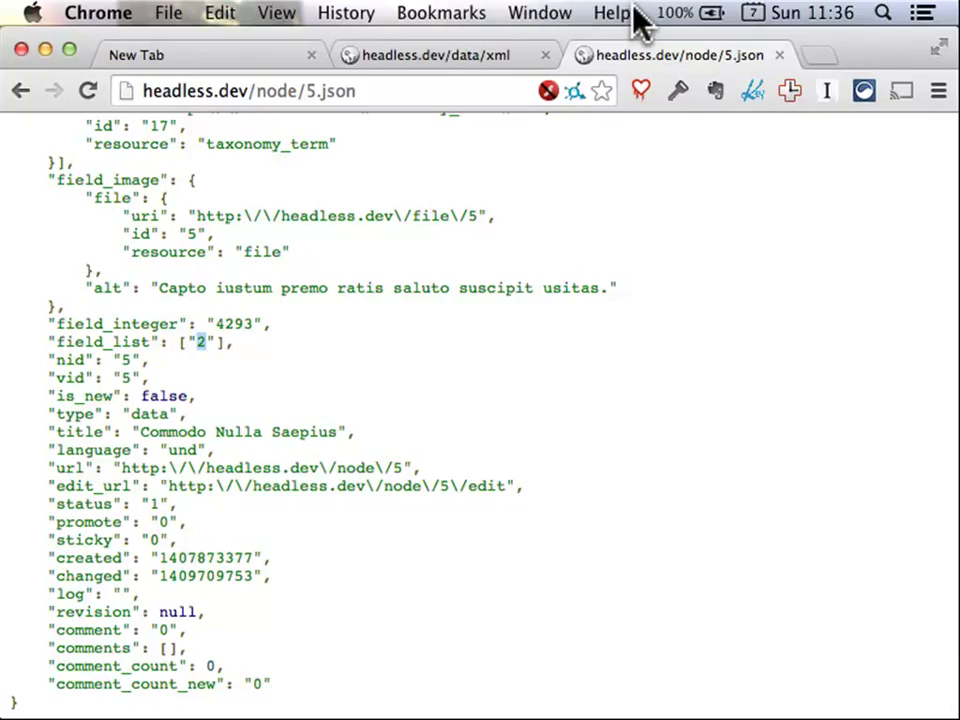
{"action": "mouse_move", "coordinate": [630, 90]}
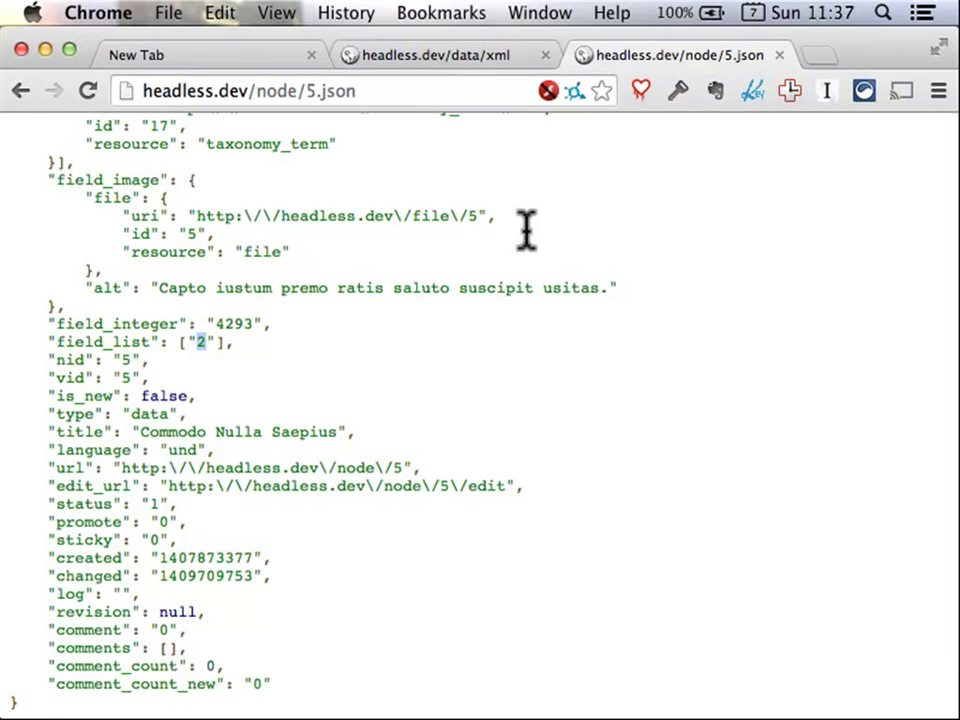
{"action": "scroll", "scroll_direction": "up", "scroll_amount": 3}
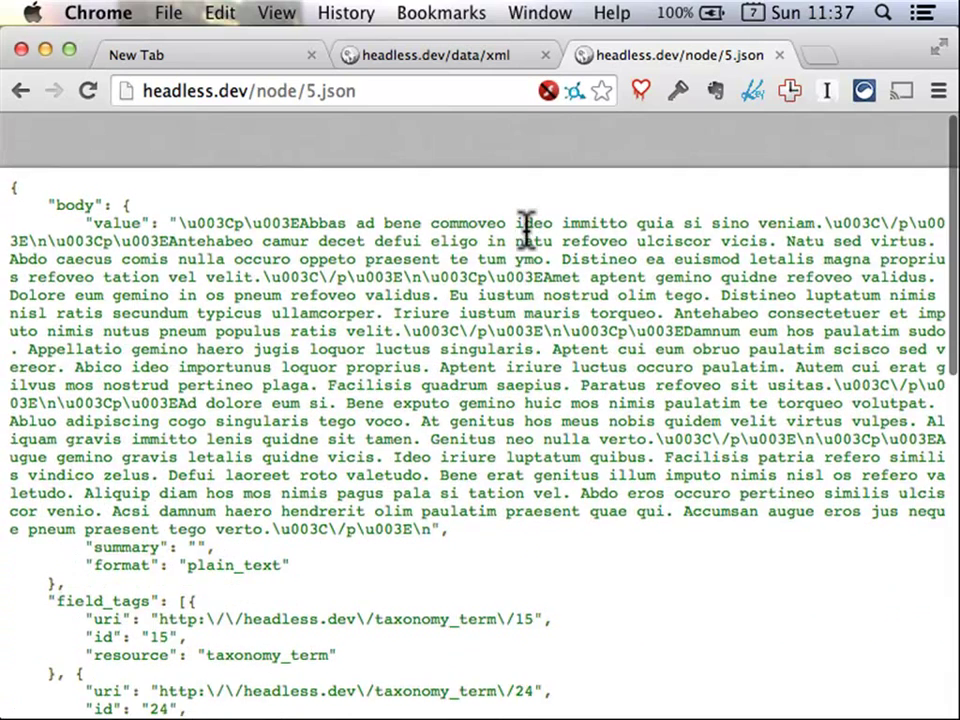